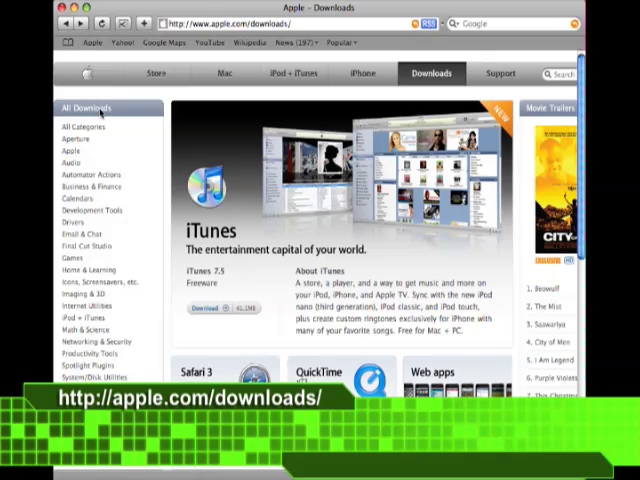
pyautogui.moveTo(89, 210)
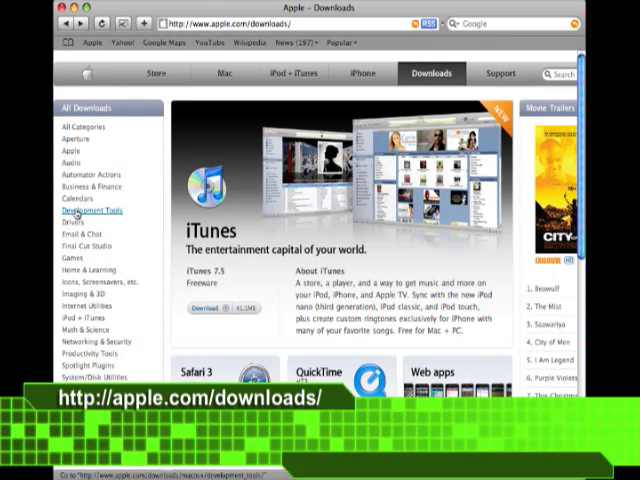
# - Scroll through Apple's Audio downloads list, then switch to the Games category listing
pyautogui.click(74, 162)
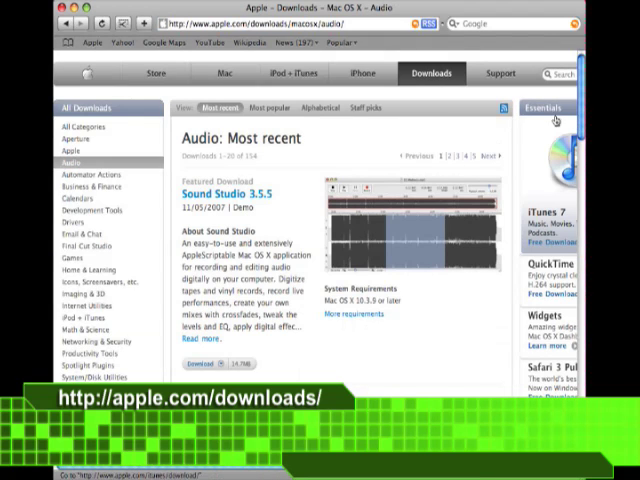
pyautogui.scroll(-3)
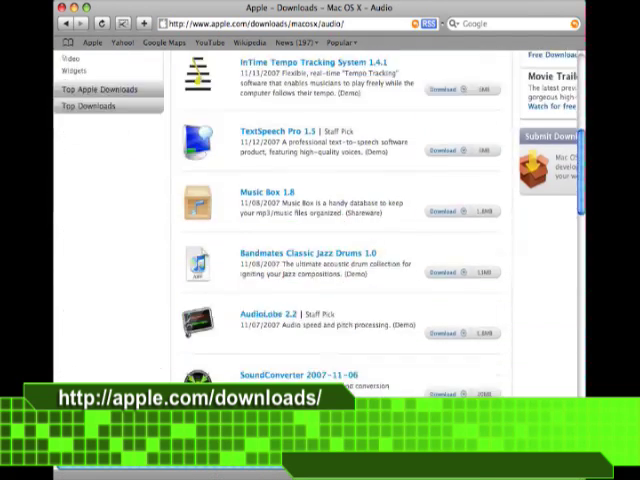
pyautogui.scroll(-3)
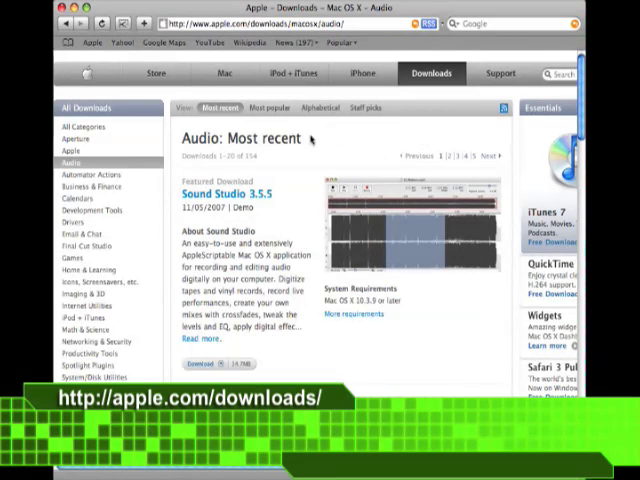
pyautogui.click(74, 258)
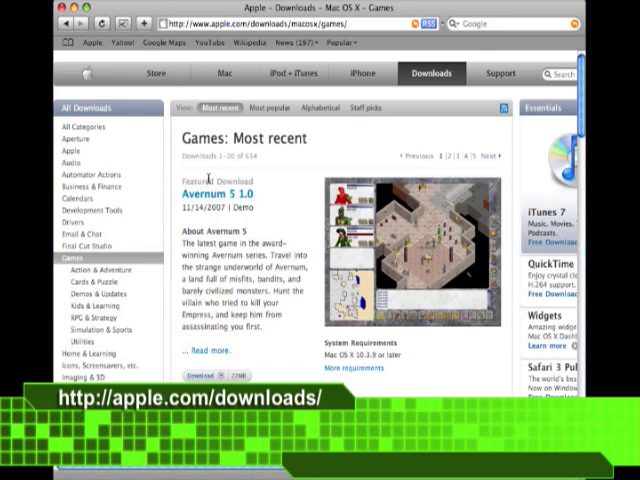
pyautogui.scroll(-3)
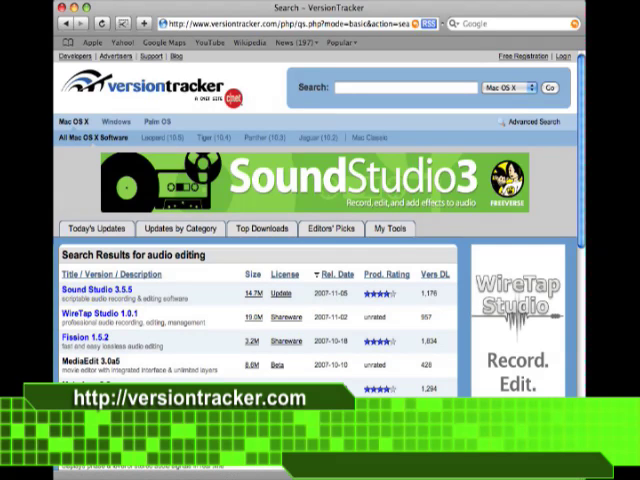
# - Scroll down the VersionTracker 'audio editing' Mac OS X results list
pyautogui.scroll(-3)
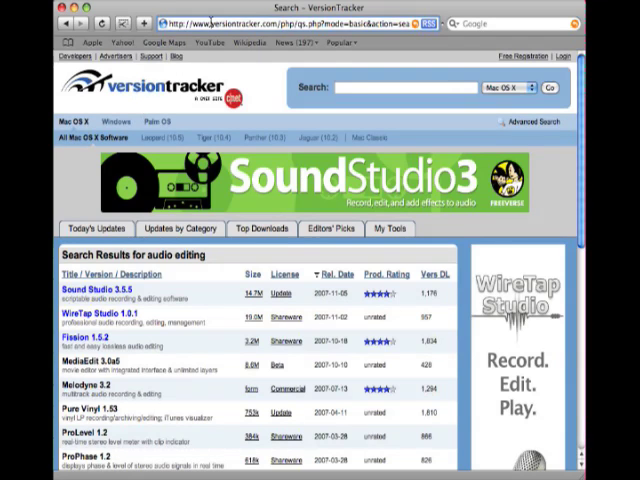
# - Go to download.com and open Games under Mac Software
pyautogui.write('download.com/')
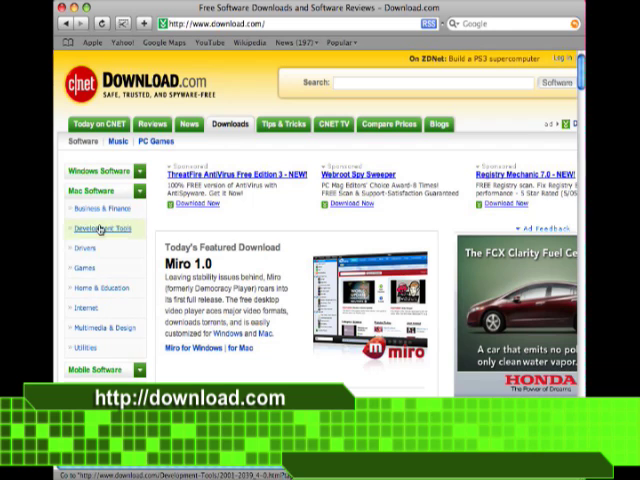
pyautogui.click(74, 267)
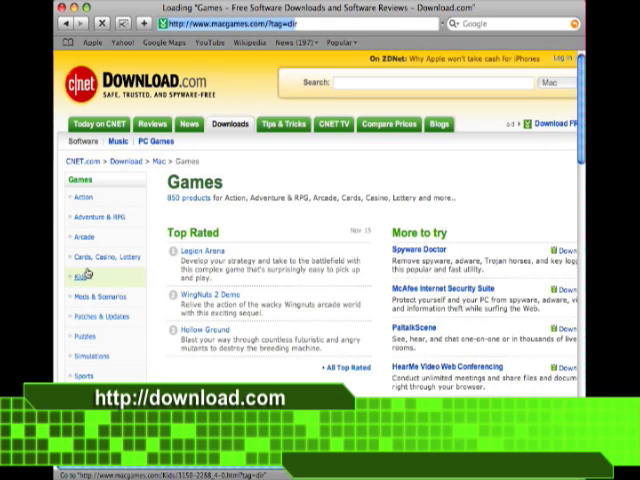